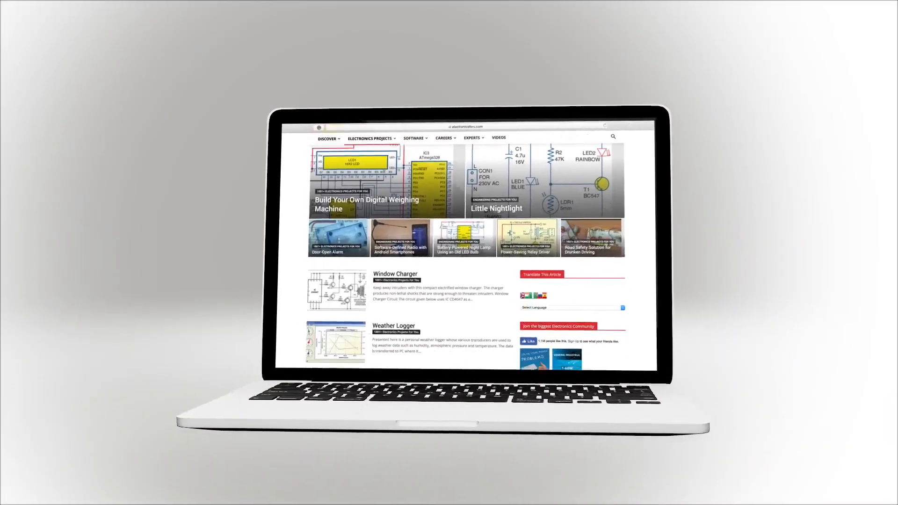
scroll("down", 3)
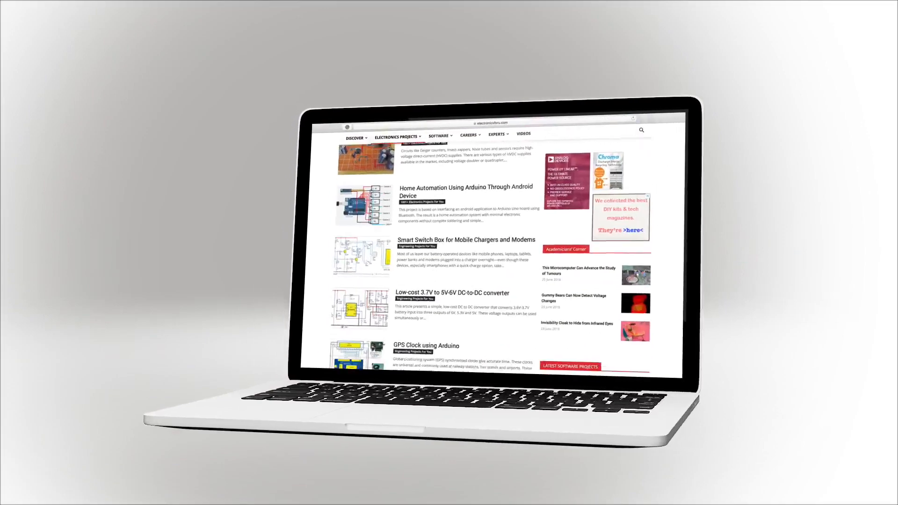
scroll("down", 3)
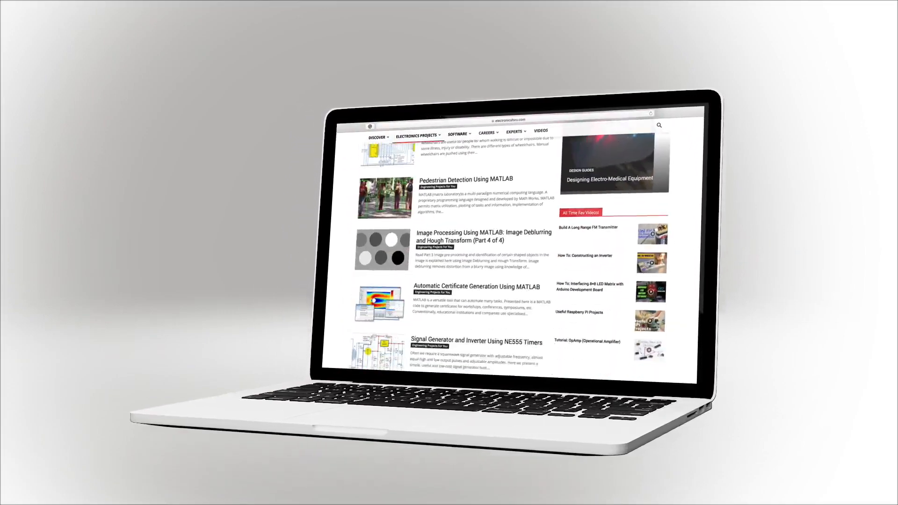